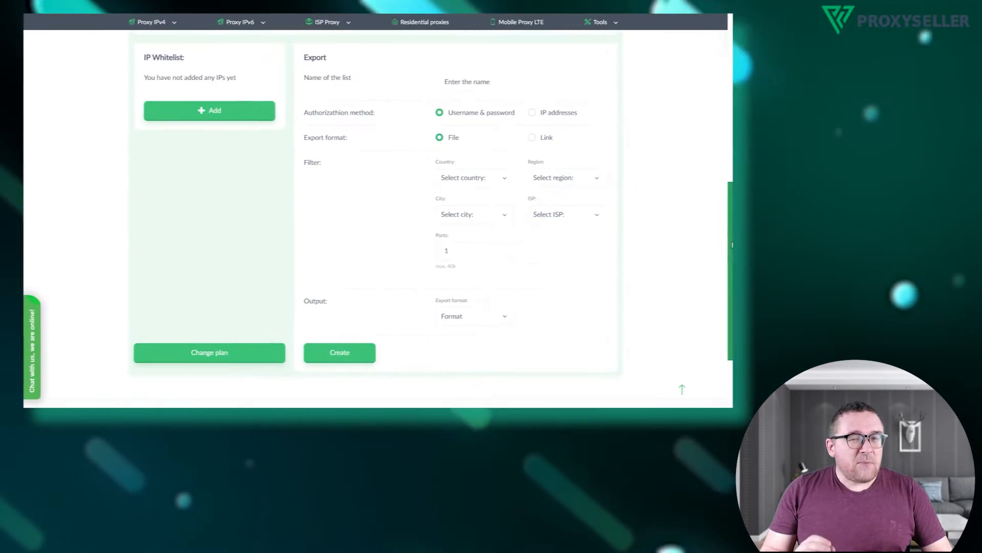
Name the list ResidentalList_1 and keep username and password authorization.
text(Residential)
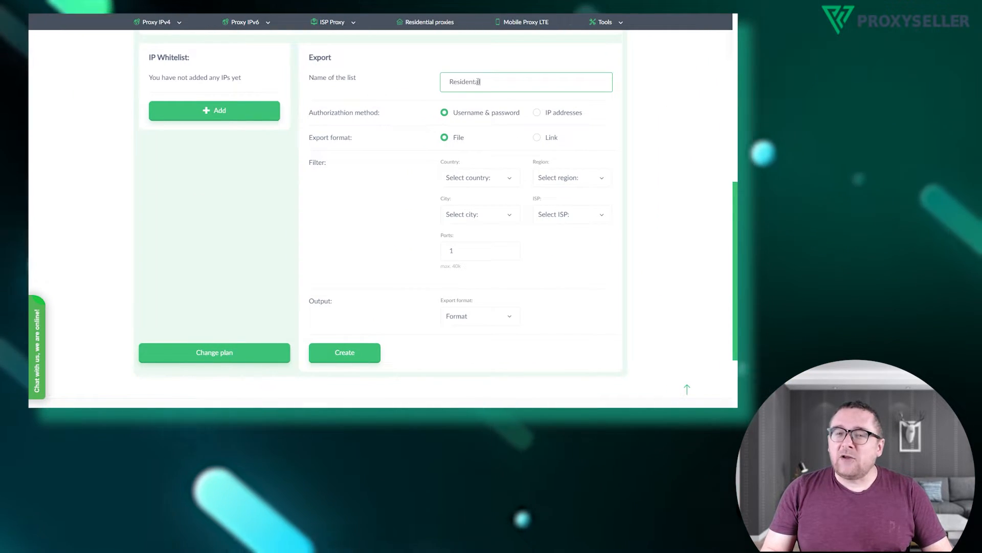
click(537, 112)
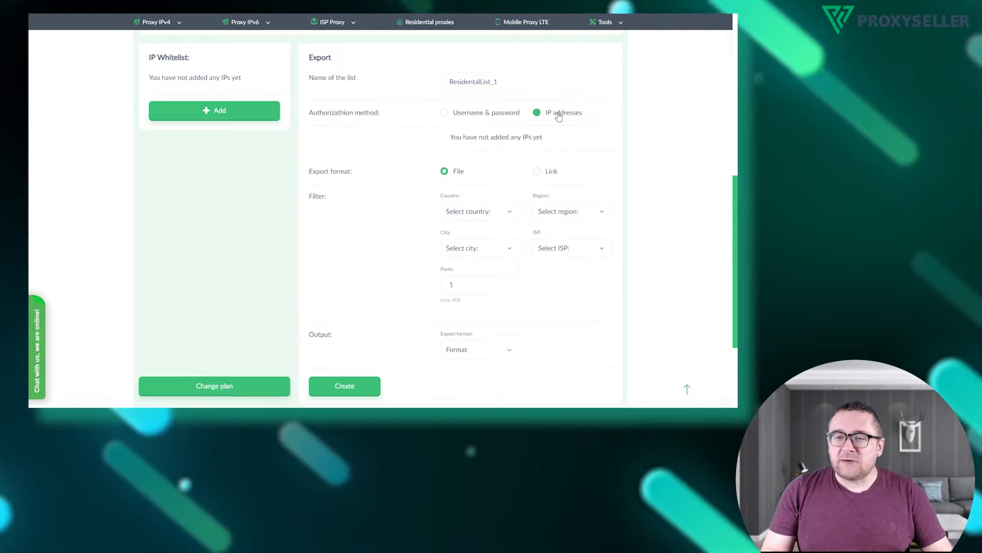
click(444, 112)
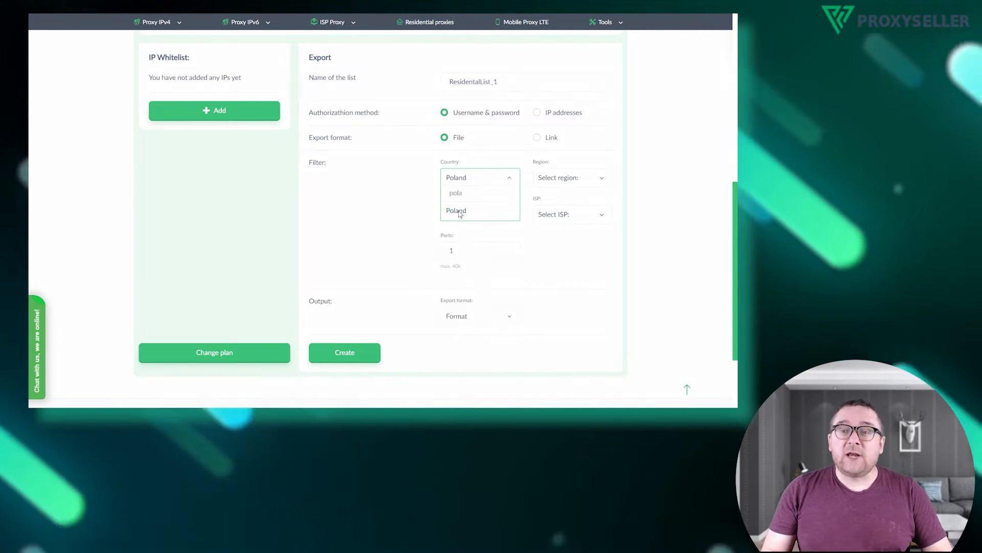
Choose Poland, Lublin, Jozefow as the location, set 25 ports, and view format choices.
click(455, 210)
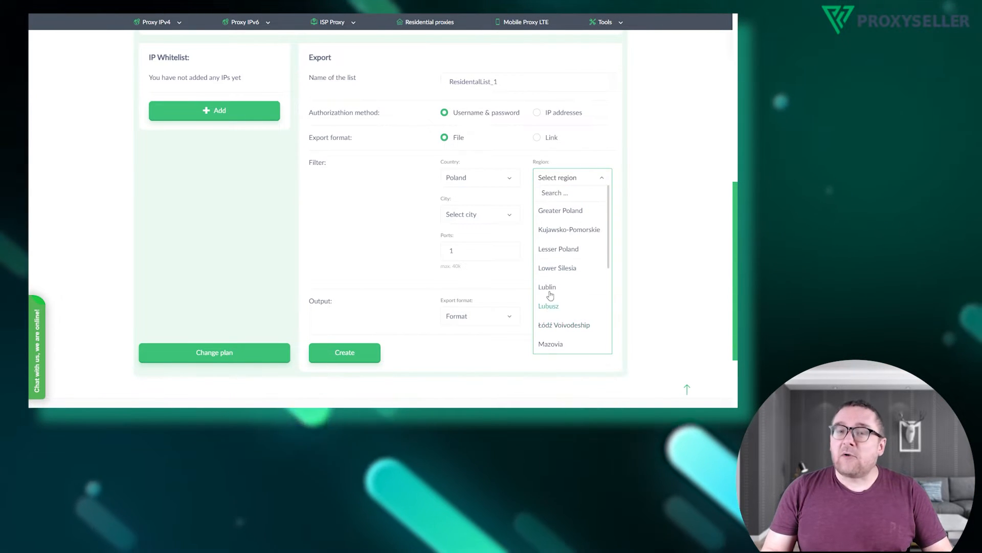
click(547, 286)
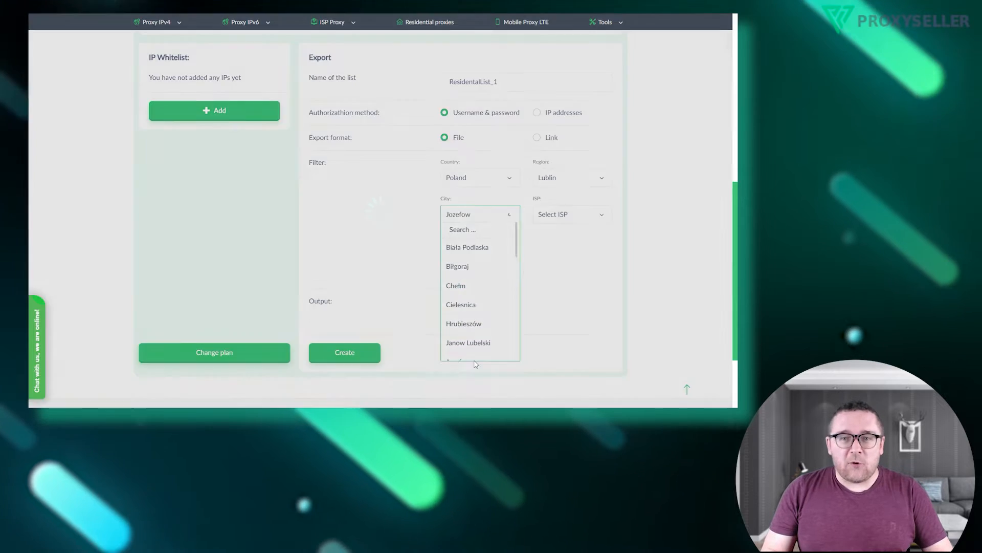
click(458, 214)
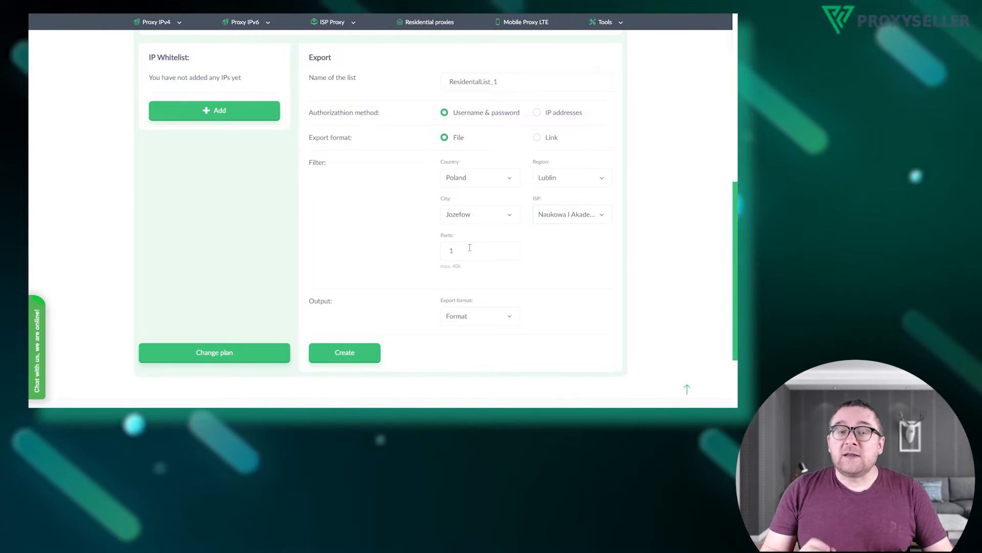
click(480, 316)
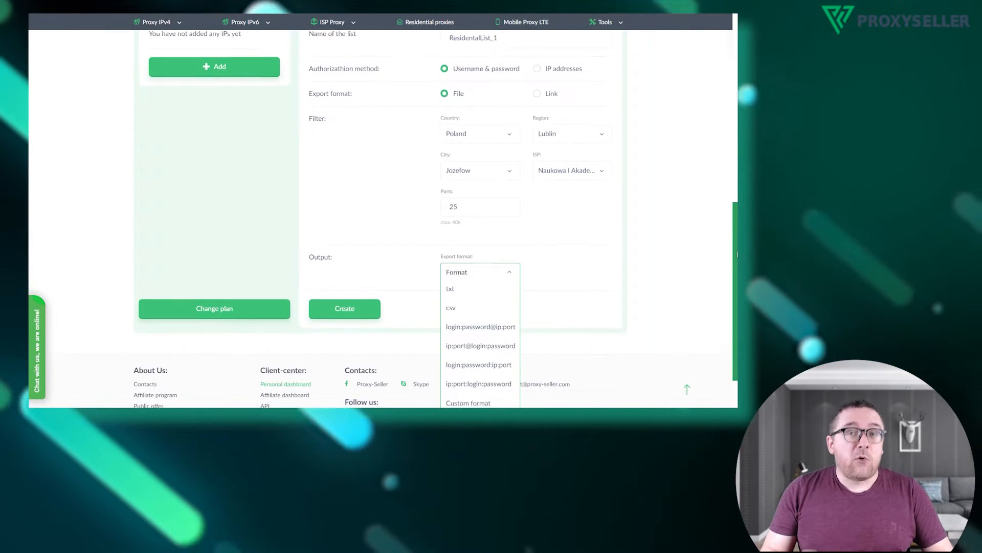
click(480, 346)
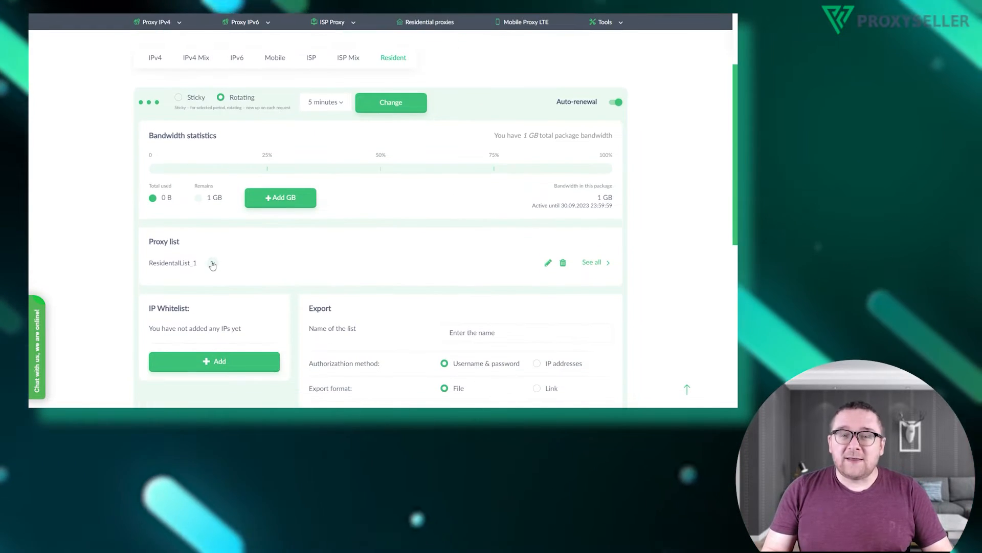
Expand the ResidentalList_1 details and select all the proxy entries.
click(213, 262)
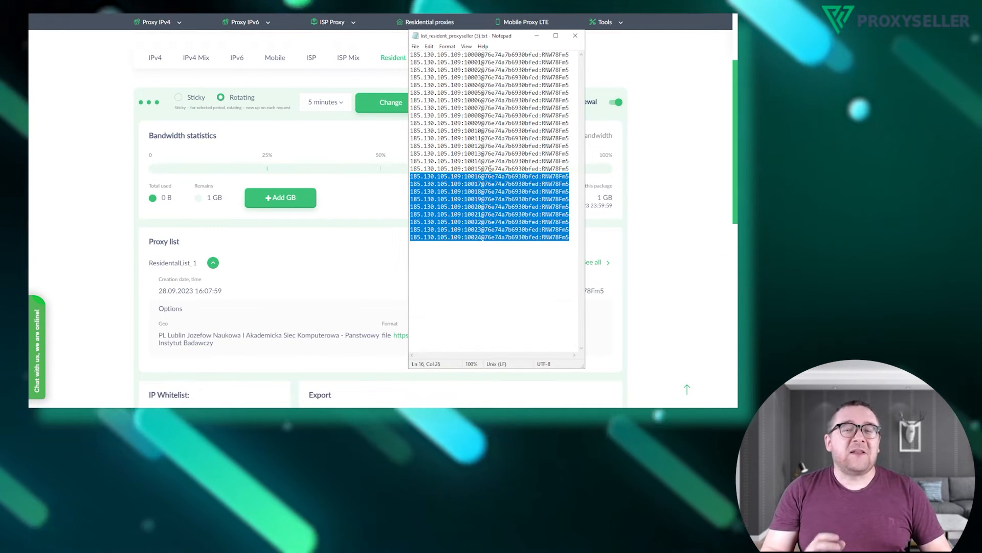
key(ctrl+a)
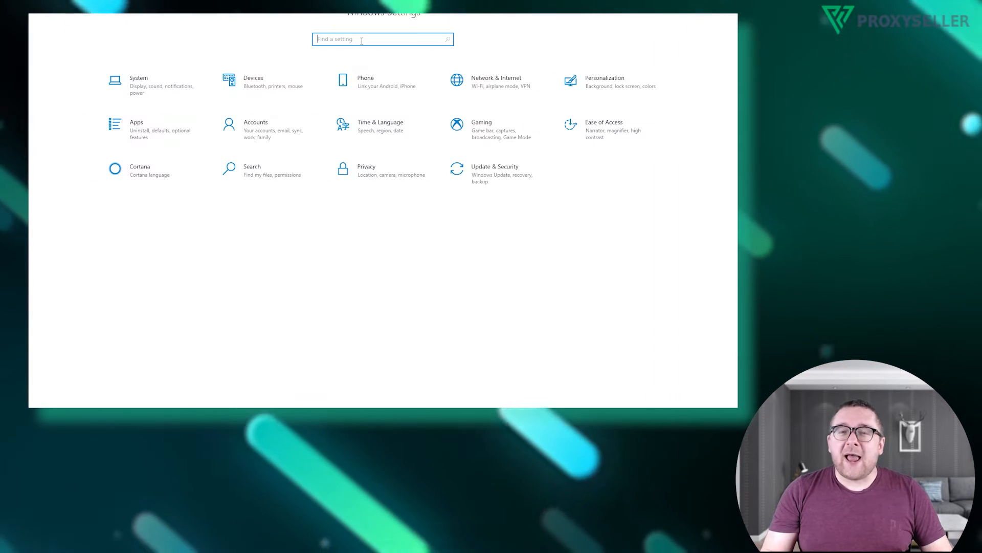
Search for Proxy settings, enable manual proxy 185.130.105.109 port 10000, and save.
text(proxy)
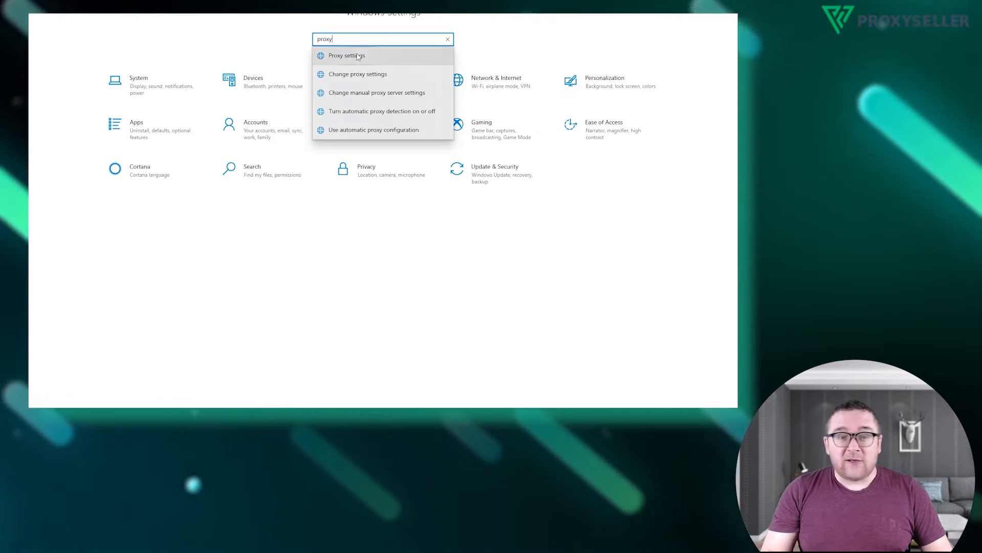
click(346, 55)
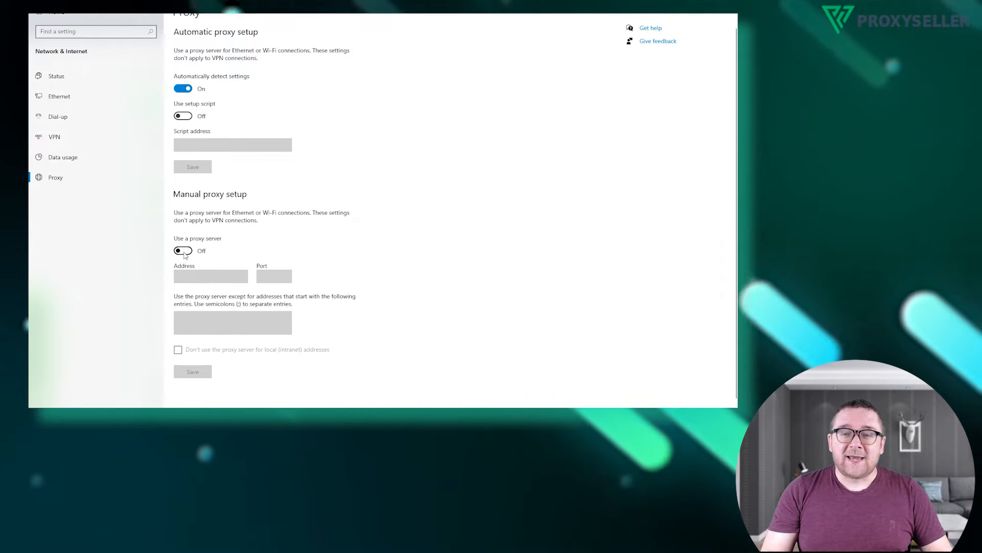
click(183, 251)
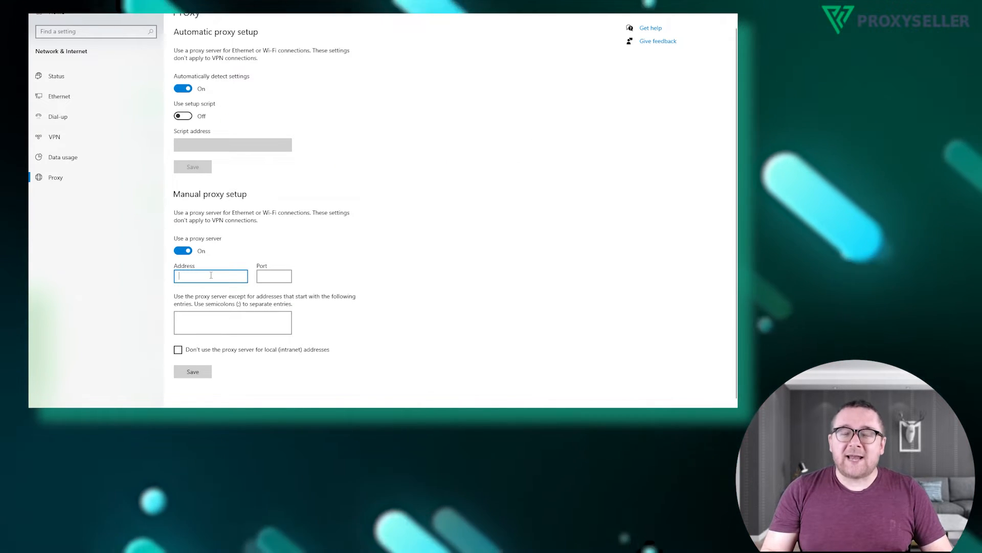
text(185.130.105.109)
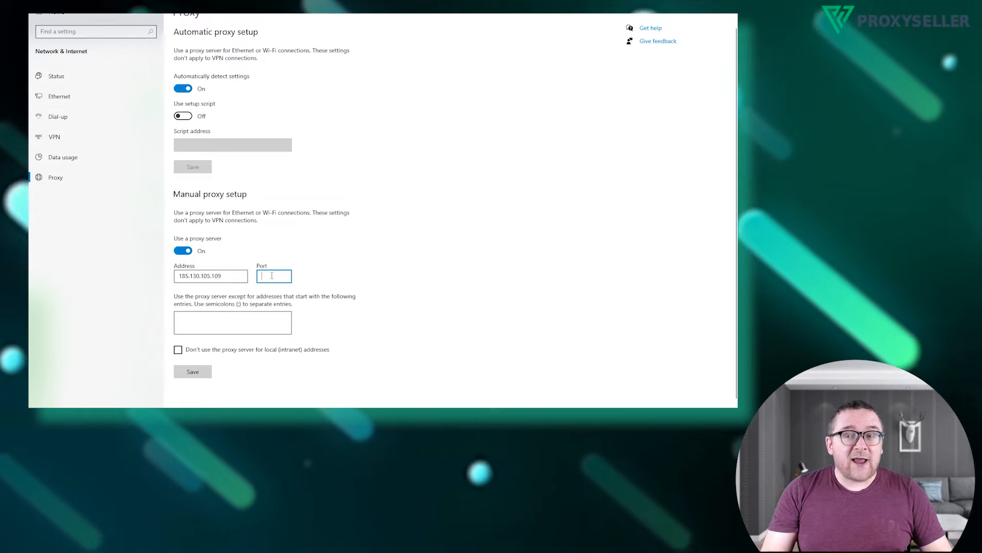
text(0000)
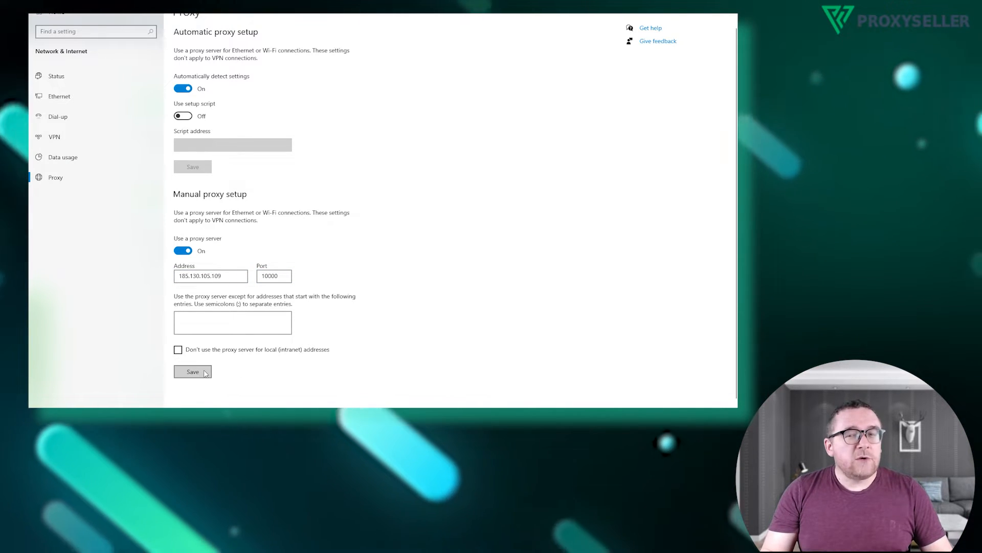
click(192, 371)
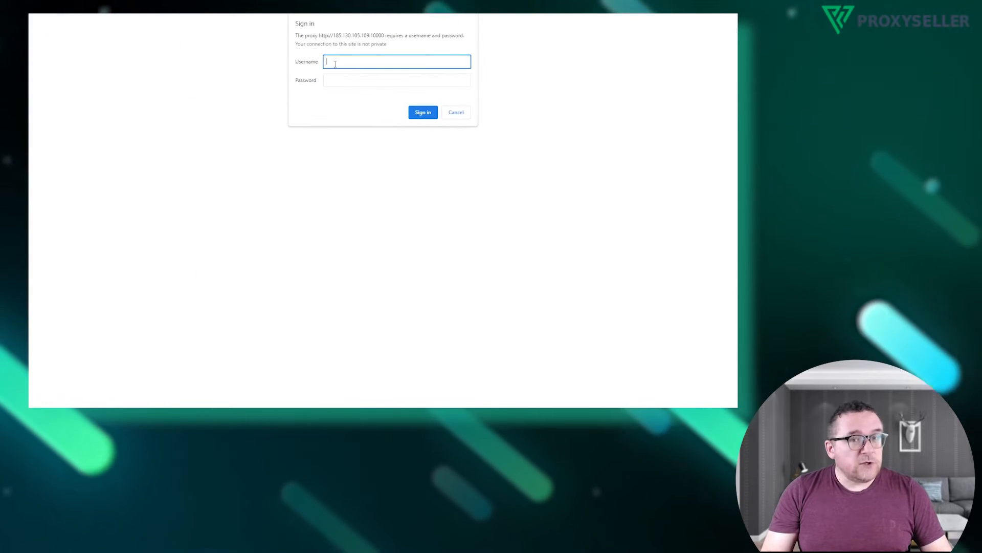
Enter the proxy password in Chrome's Sign in dialog and submit the credentials.
text(password)
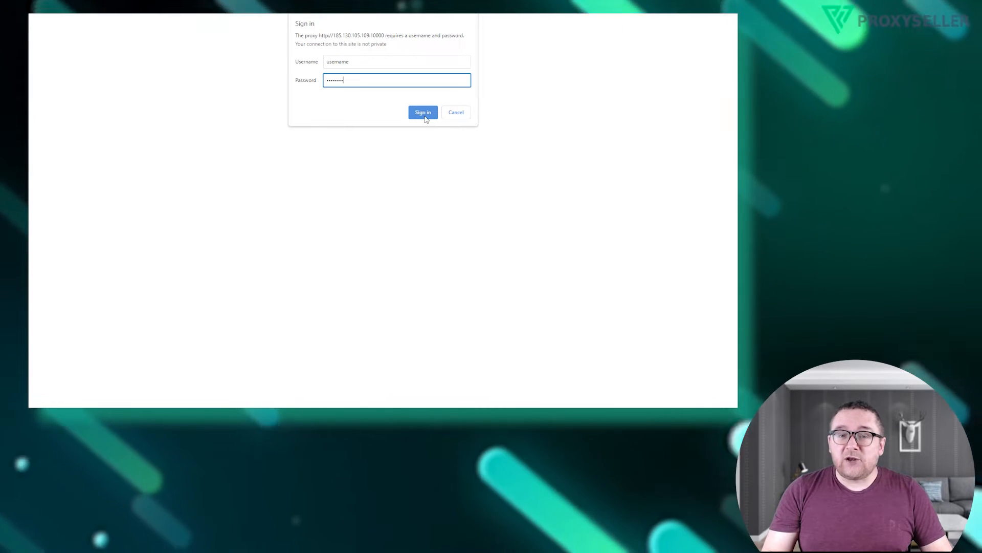
click(422, 112)
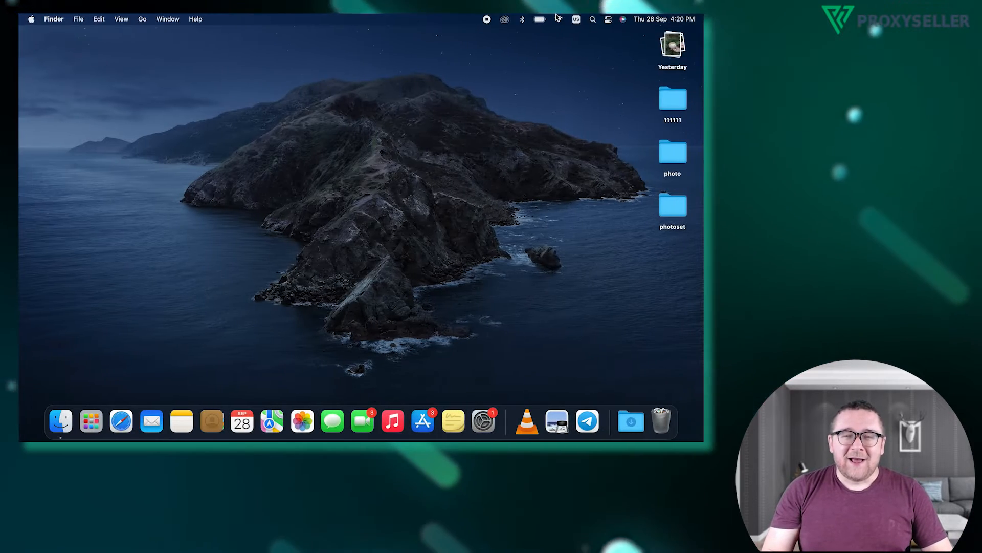
Go from the Wi-Fi menu to Network Preferences, Advanced, then the Proxies tab.
click(557, 19)
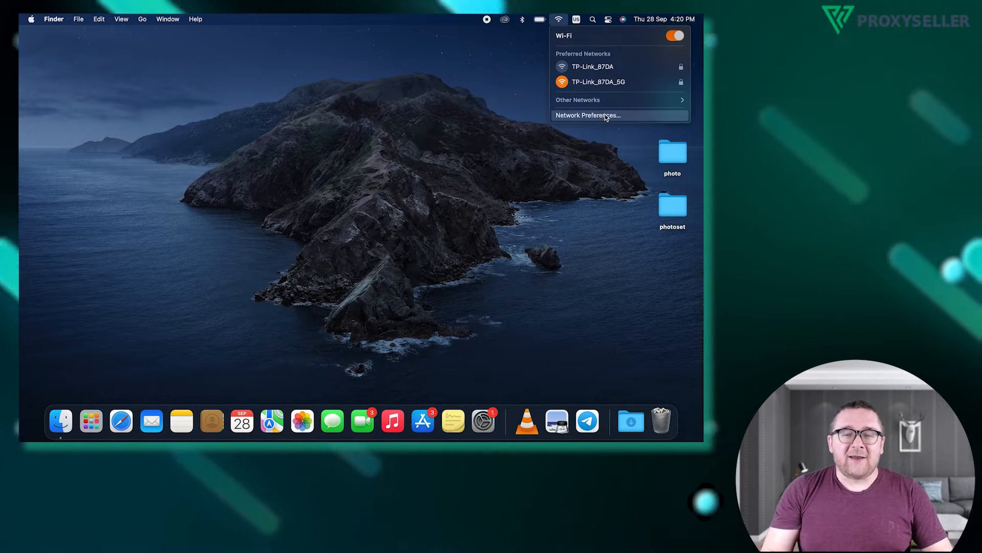
click(587, 115)
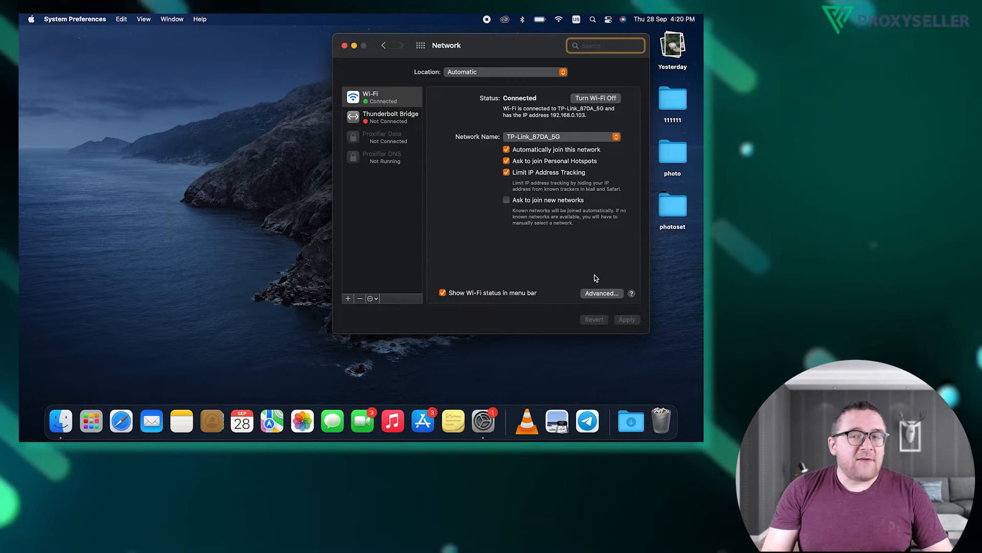
click(601, 292)
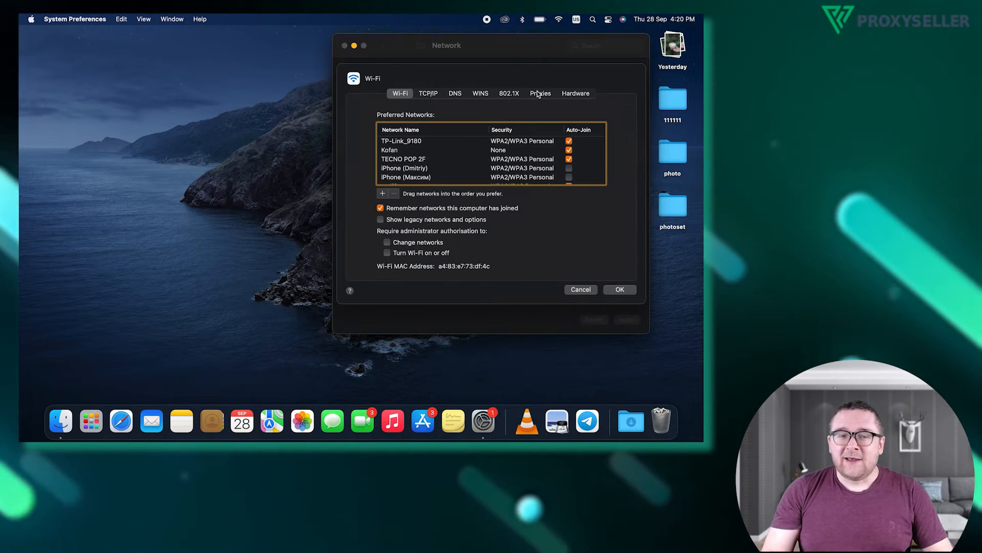
click(541, 92)
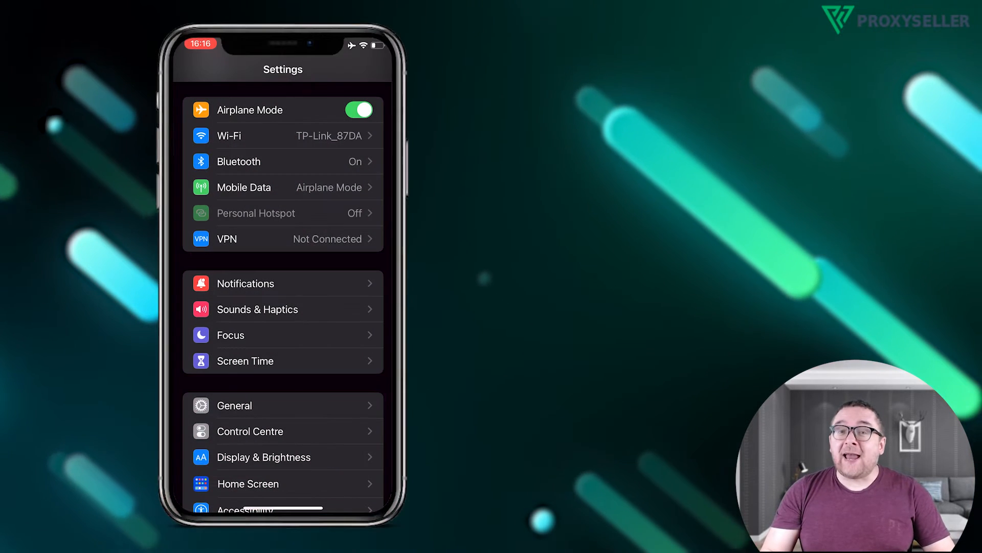
Open the TP-Link_87DA network details and scroll down to its proxy settings.
click(282, 135)
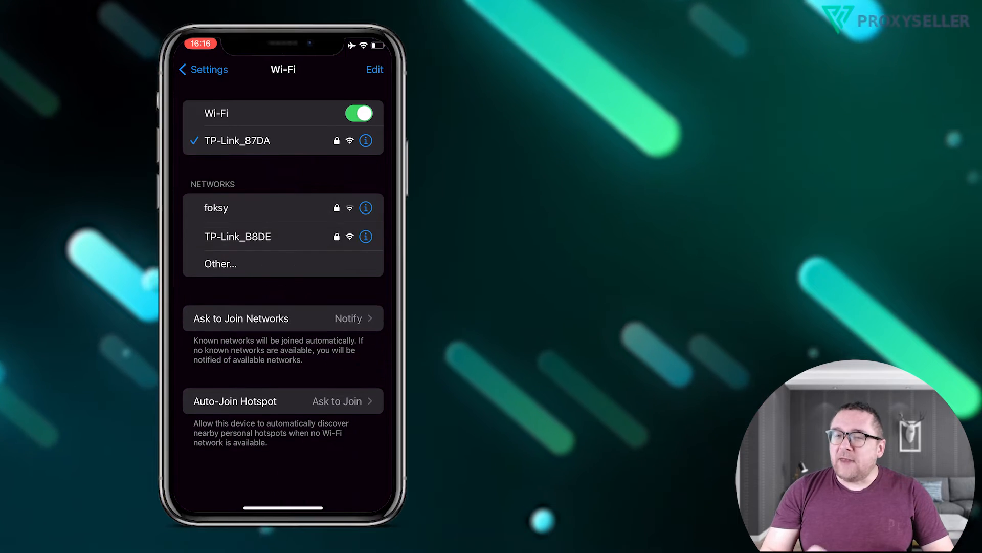
click(366, 140)
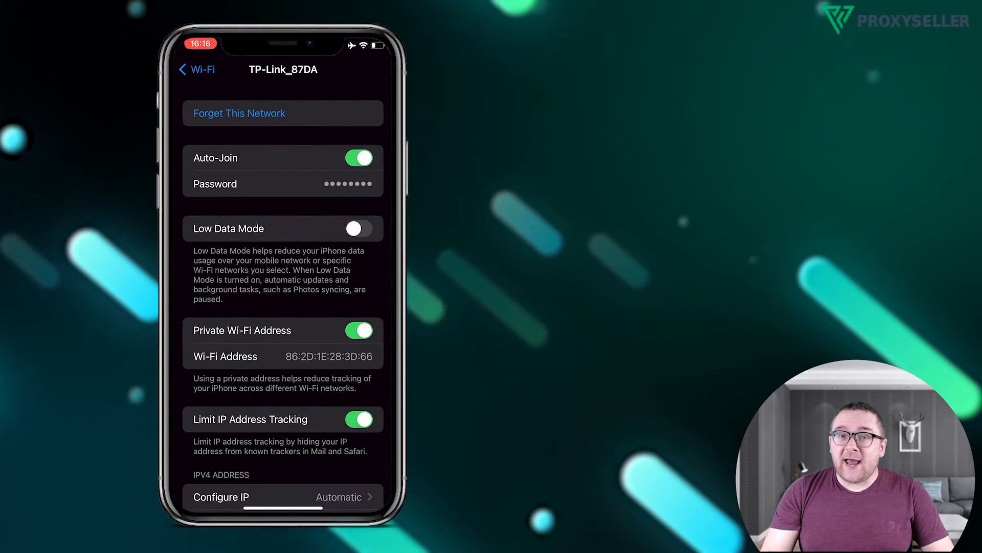
scroll(down, 3)
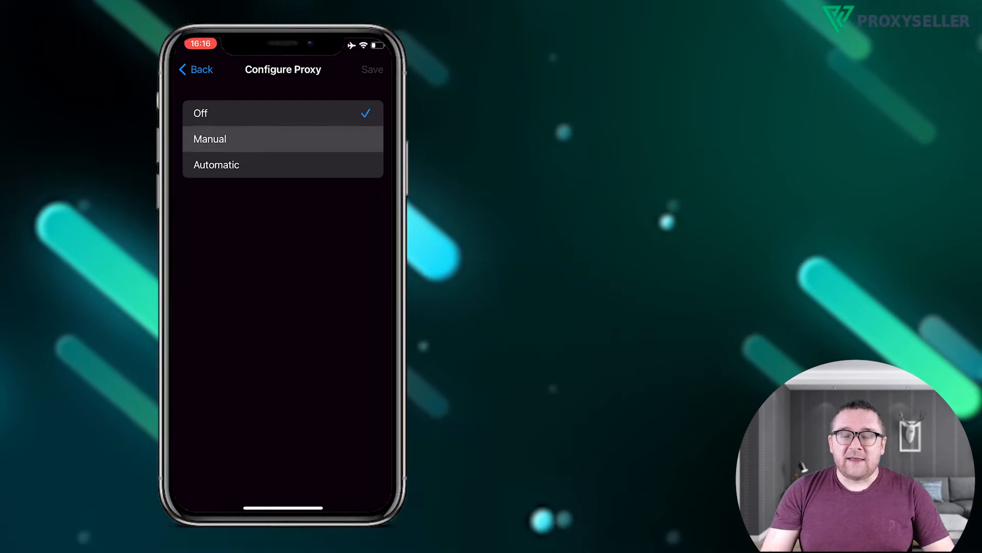
Enter proxy server 185.130.105.109 with port 10000 and save the manual proxy.
click(210, 139)
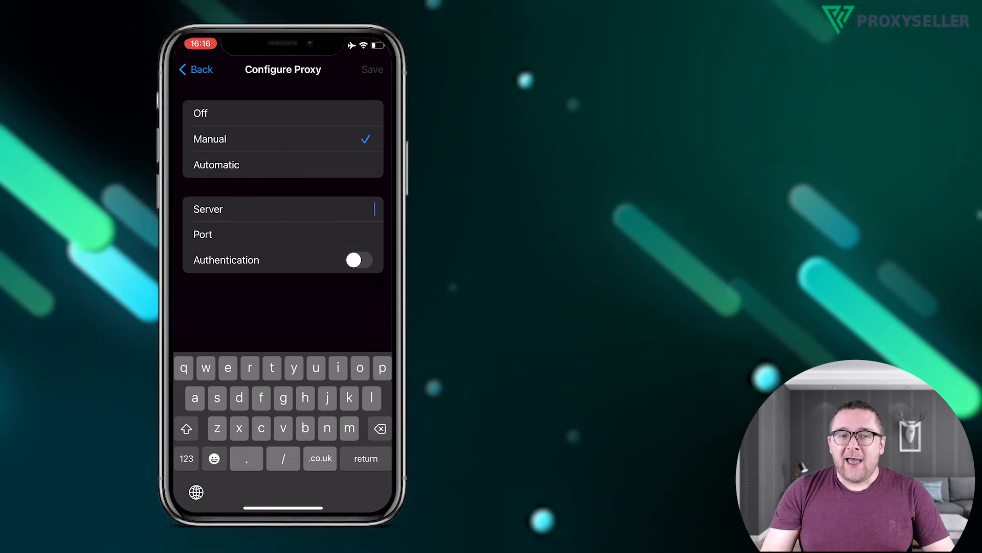
click(186, 458)
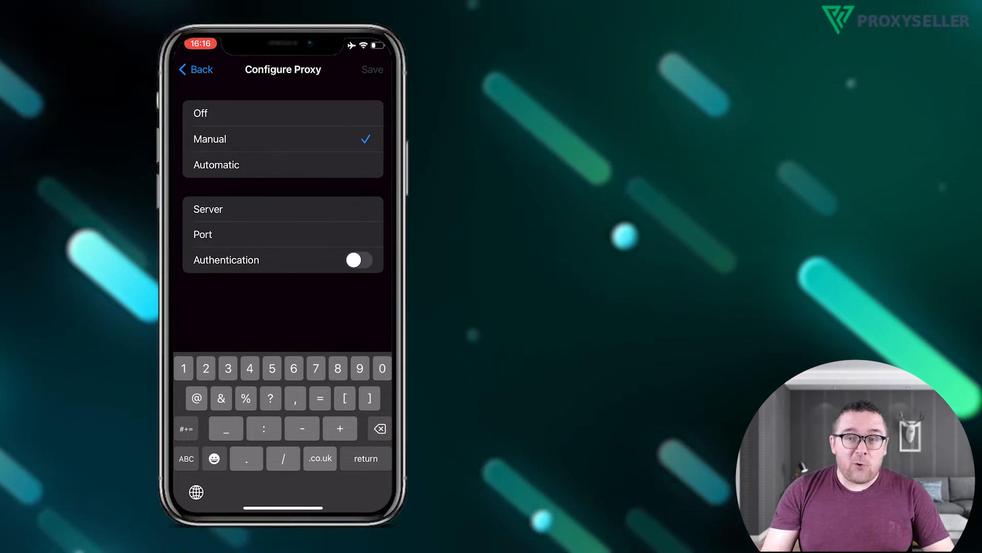
text(185.130)
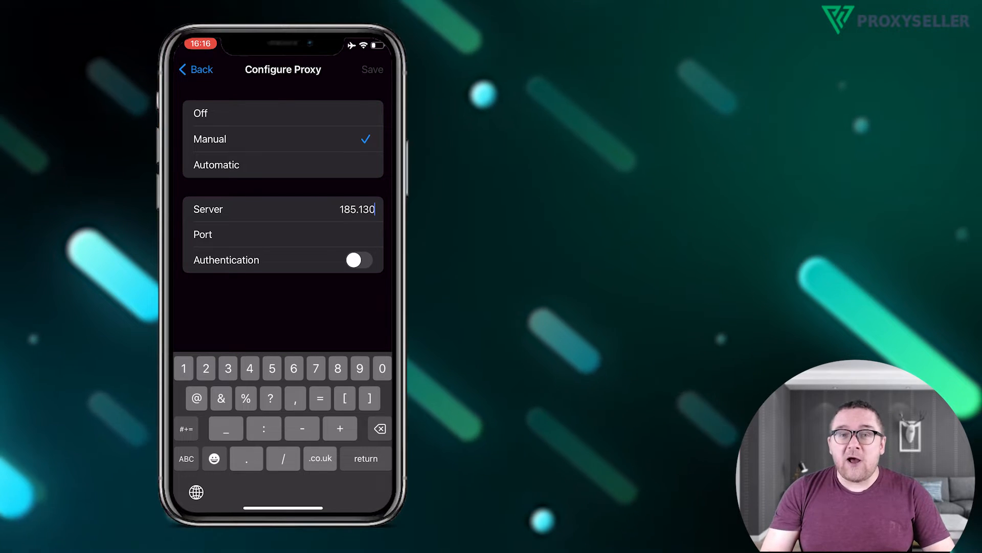
click(382, 368)
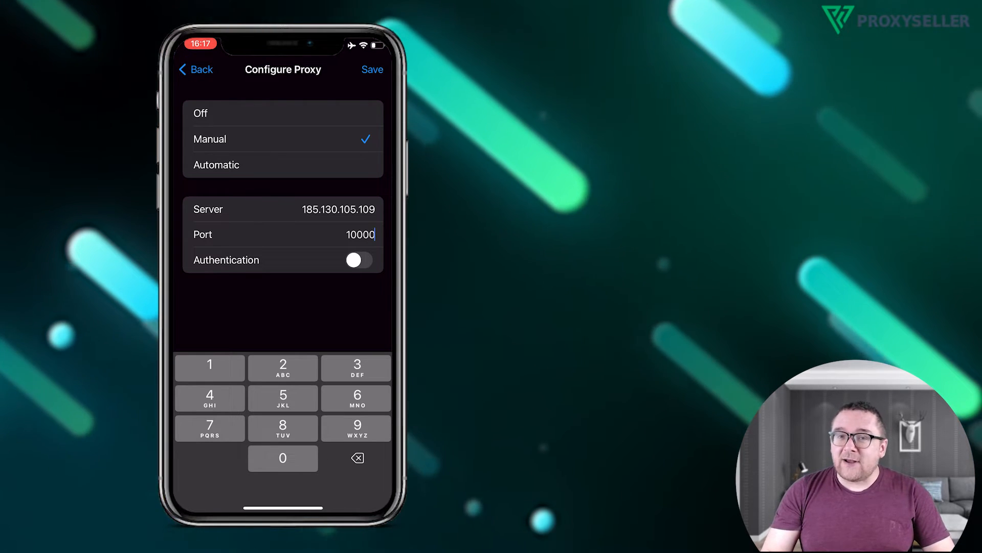
click(358, 259)
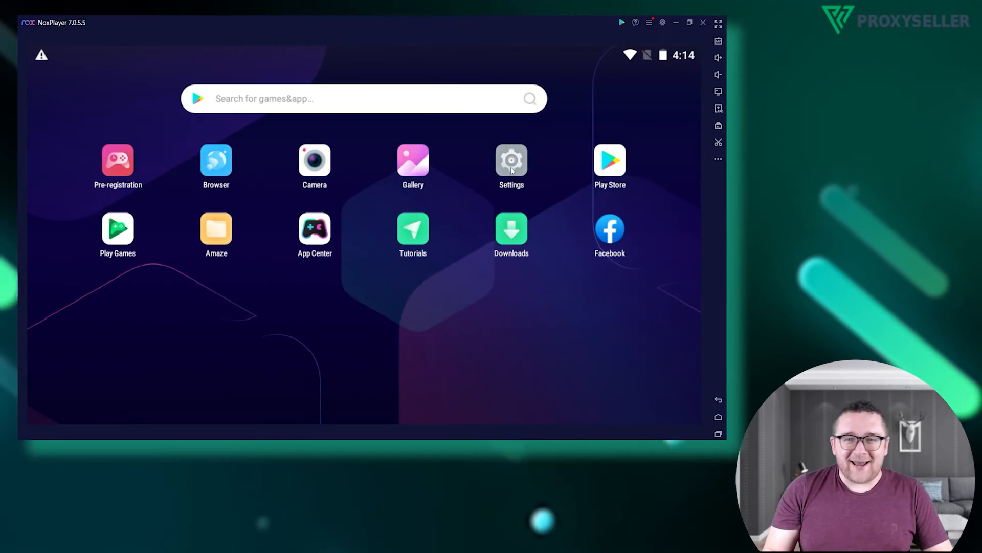
Open Android Wi-Fi settings and start modifying the WiredSSID network.
click(511, 160)
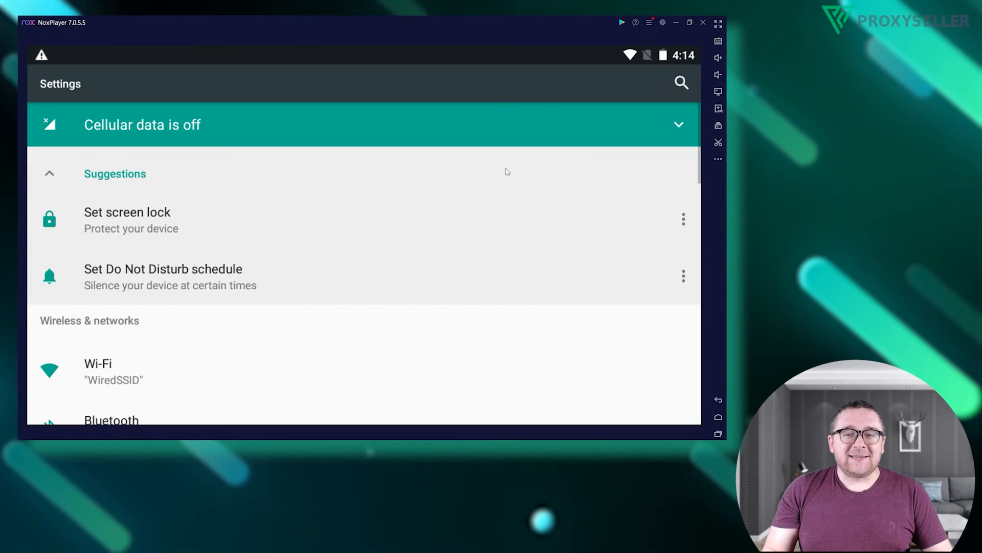
scroll(down, 3)
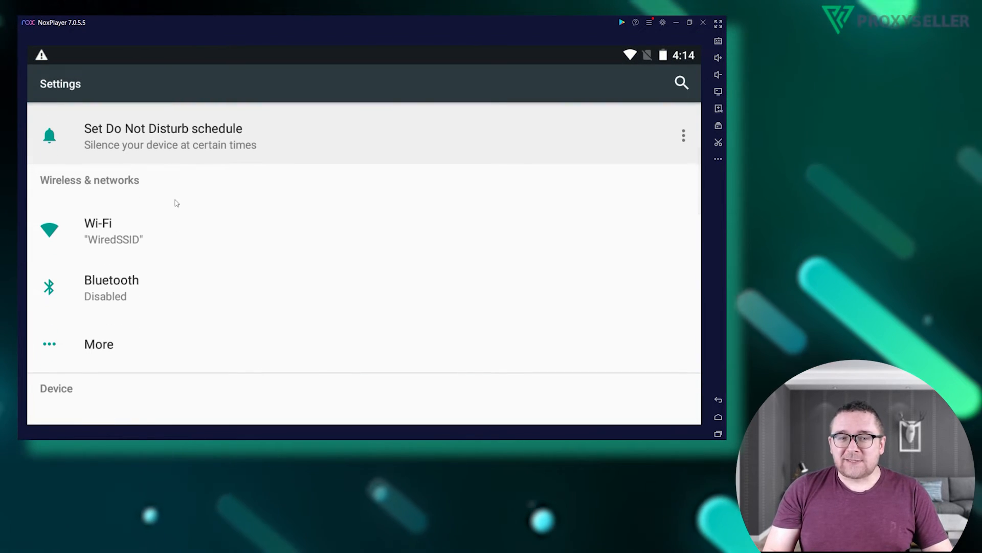
click(98, 231)
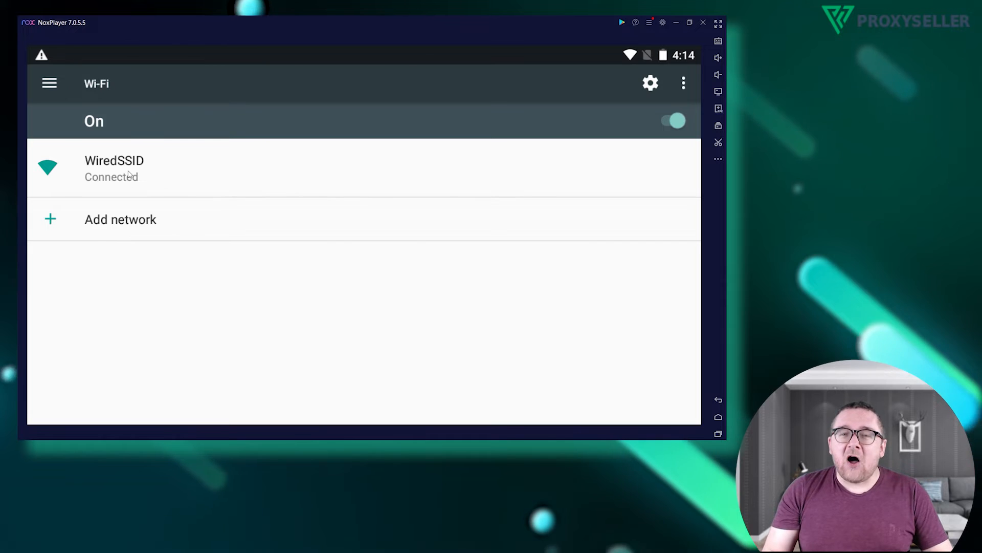
click(115, 168)
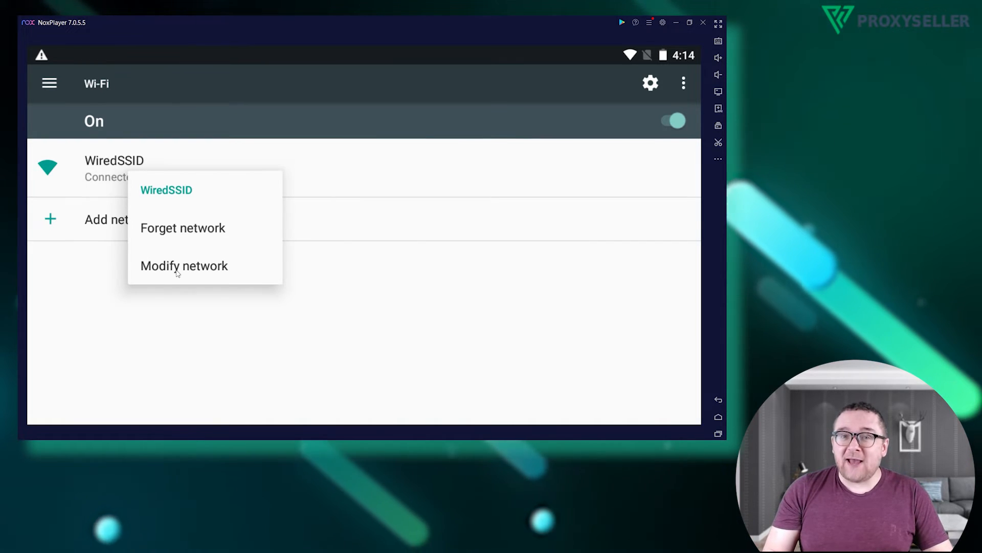
click(184, 265)
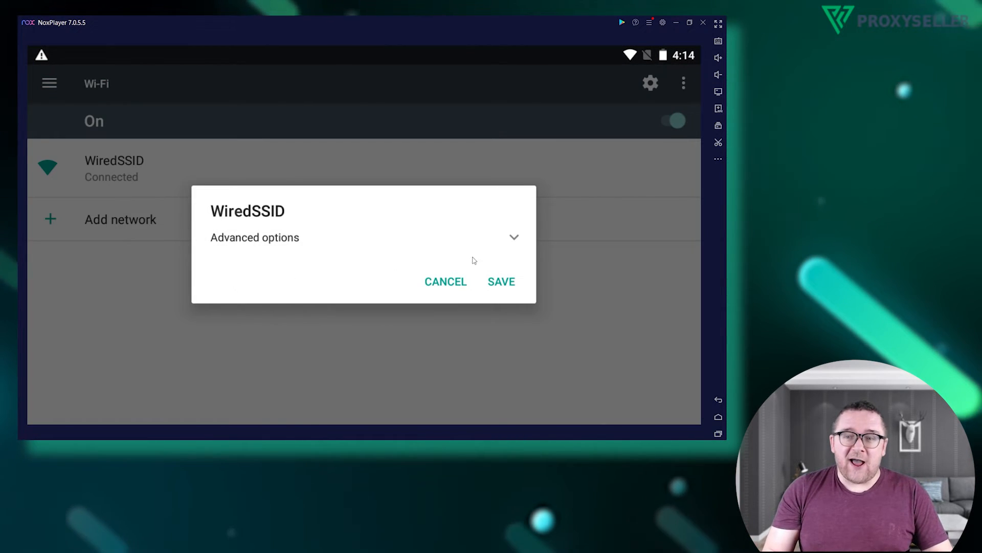
Set the proxy to Manual with hostname 185.130.105.109 and port 10000.
click(255, 237)
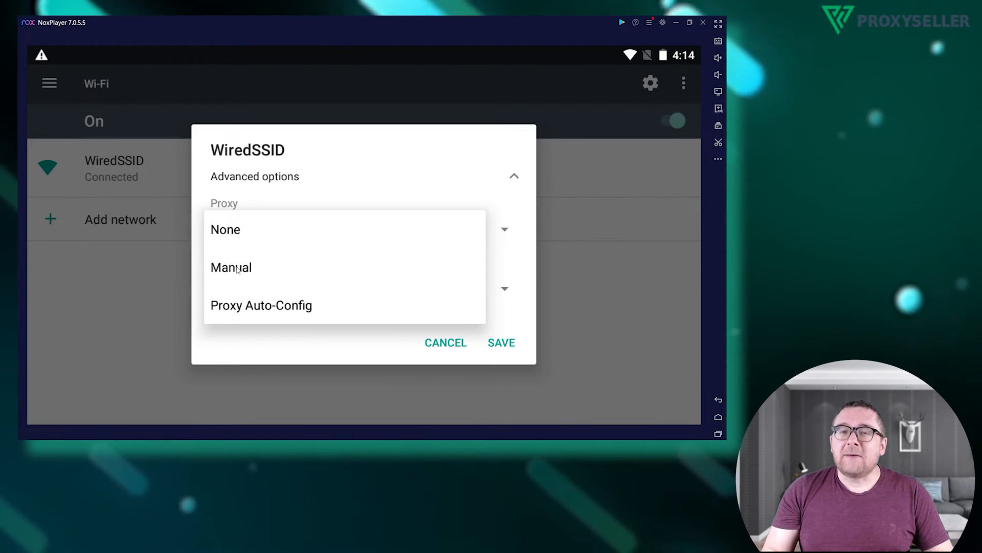
click(231, 267)
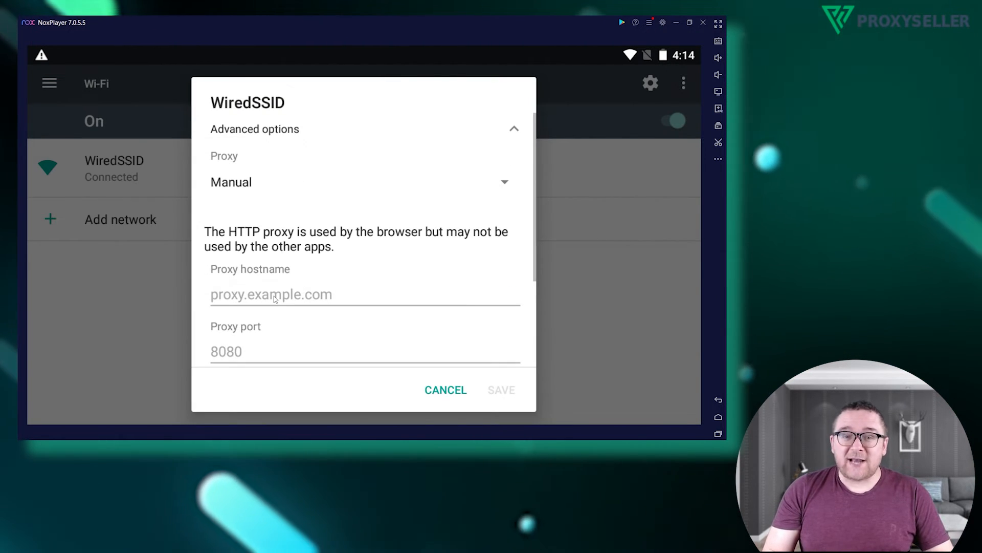
text(185.130.105.109)
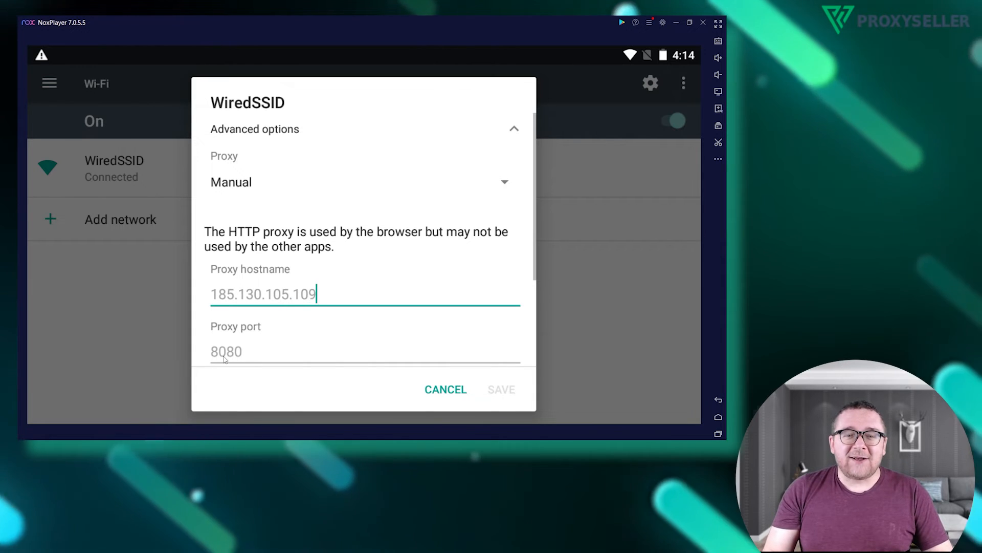
text(10000)
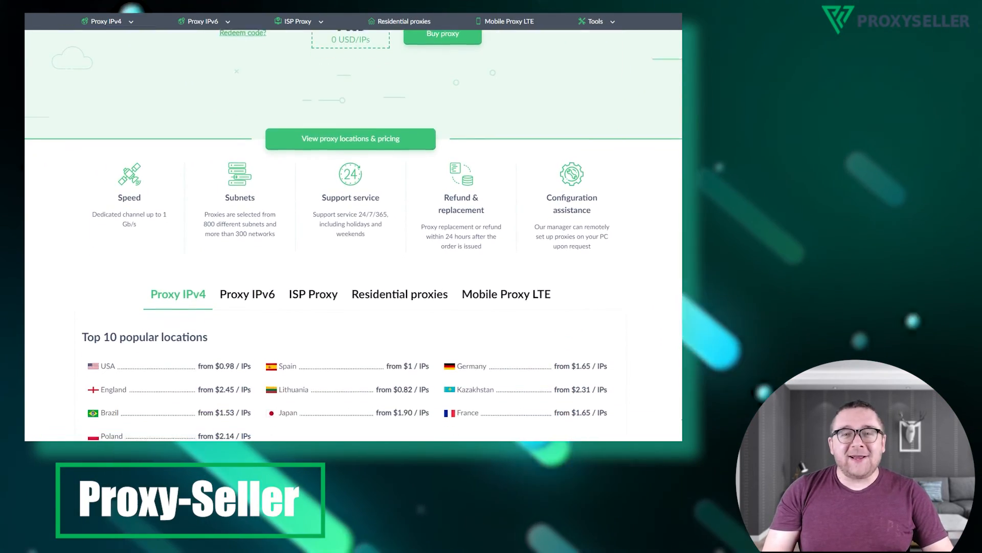
Scroll through the IPv4 proxy prices by country.
scroll(down, 3)
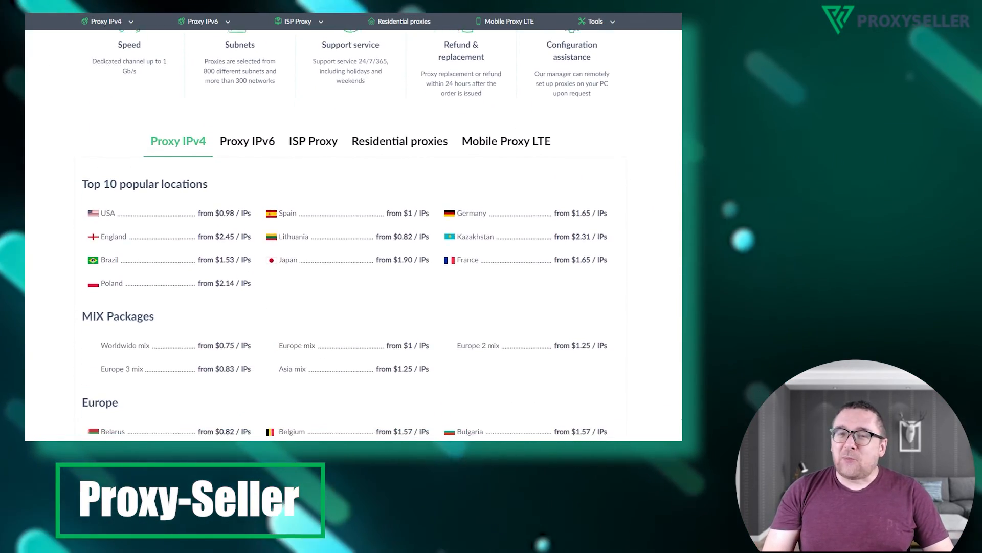
scroll(down, 3)
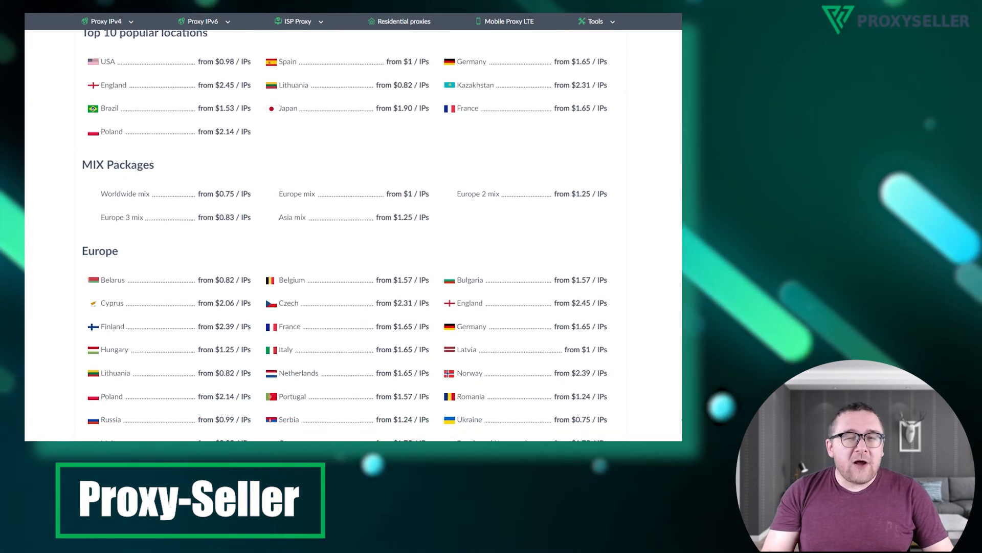
scroll(down, 3)
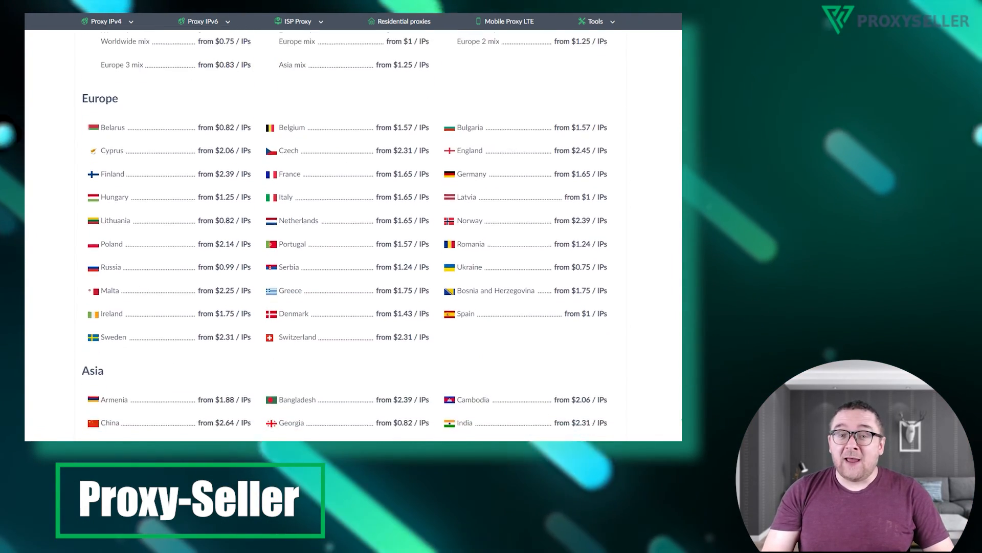
scroll(down, 3)
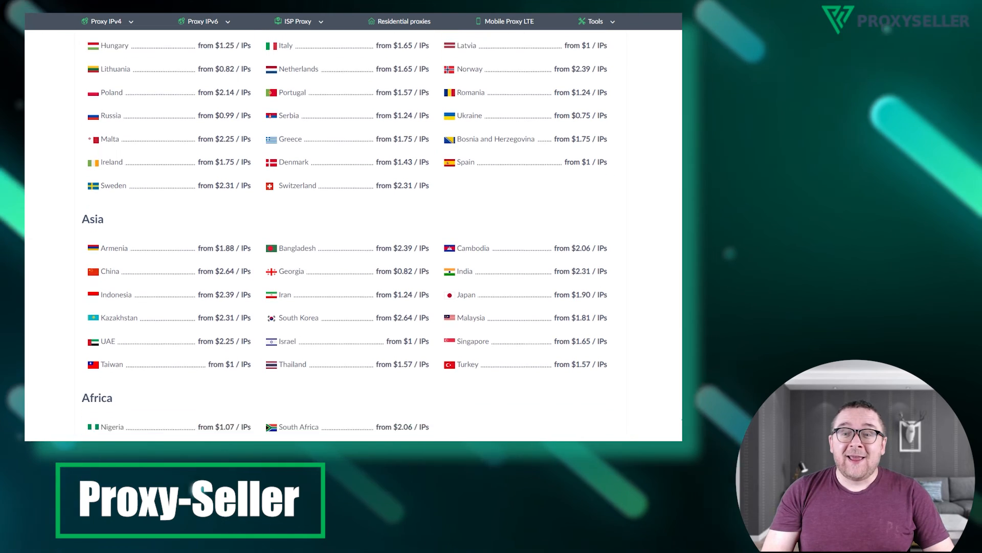
scroll(down, 3)
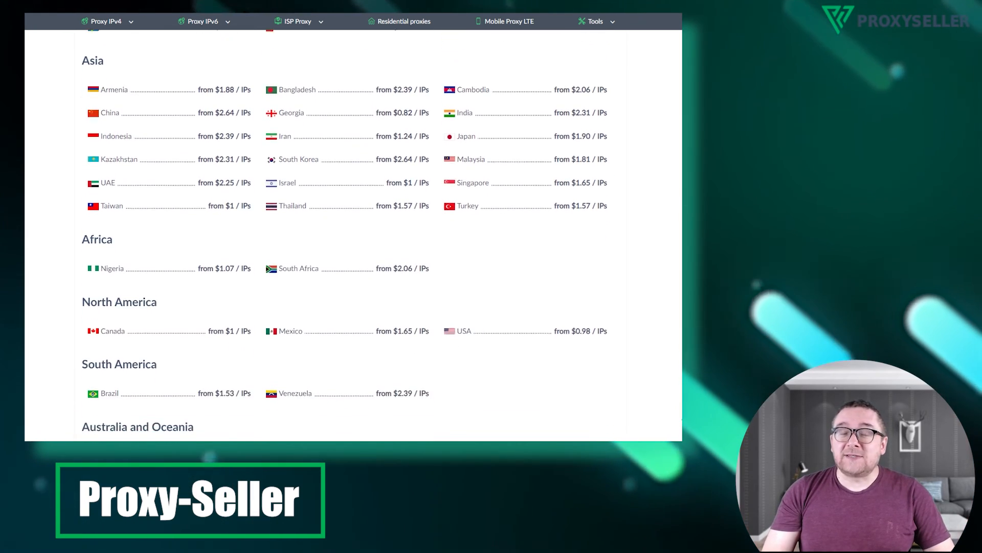
Check IPv6 and other proxy type price lists, then scroll down to the customer reviews.
click(246, 44)
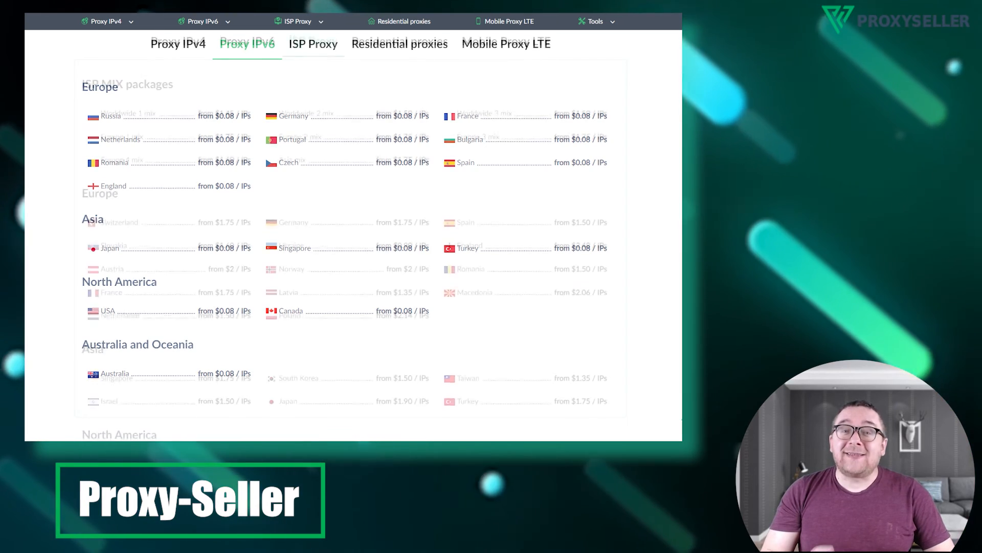
scroll(down, 3)
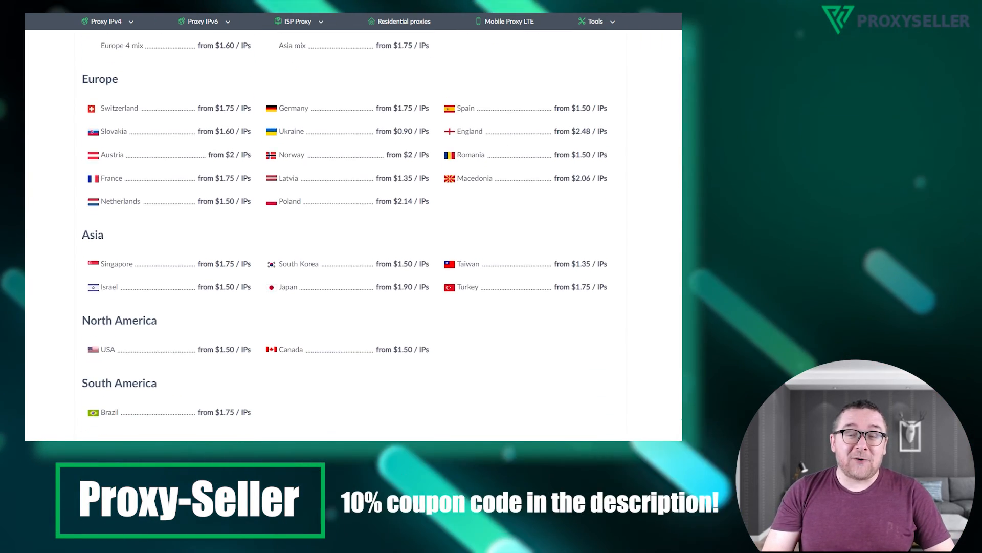
click(399, 45)
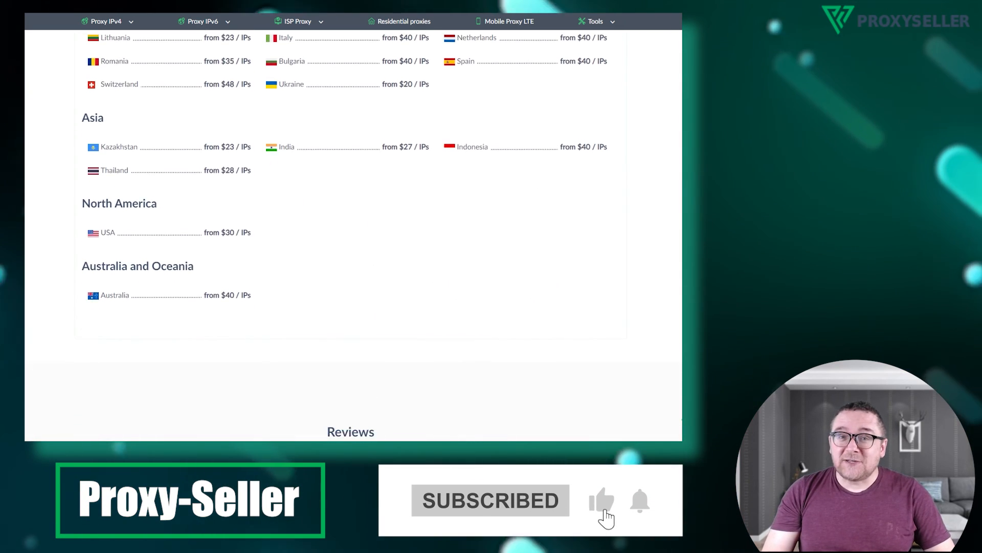
scroll(down, 3)
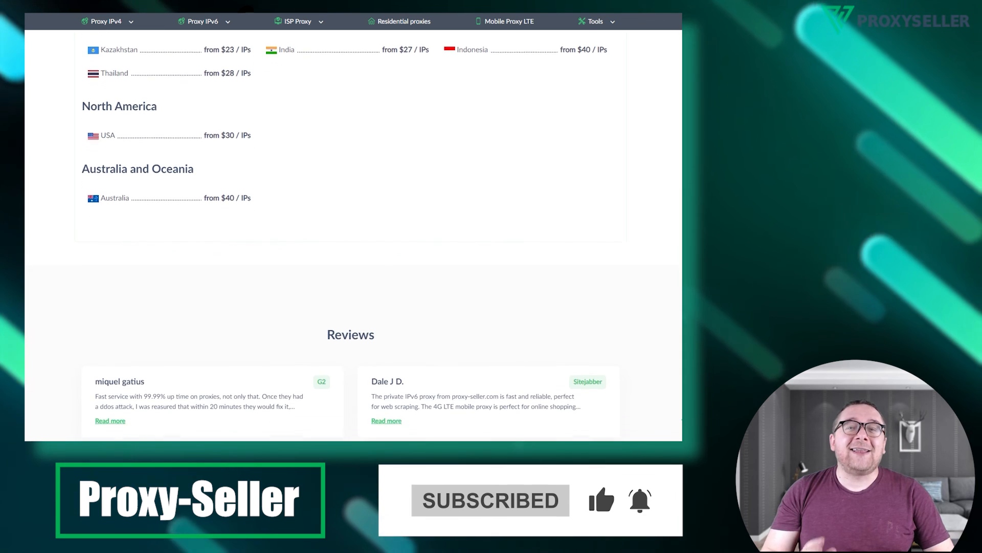
scroll(down, 3)
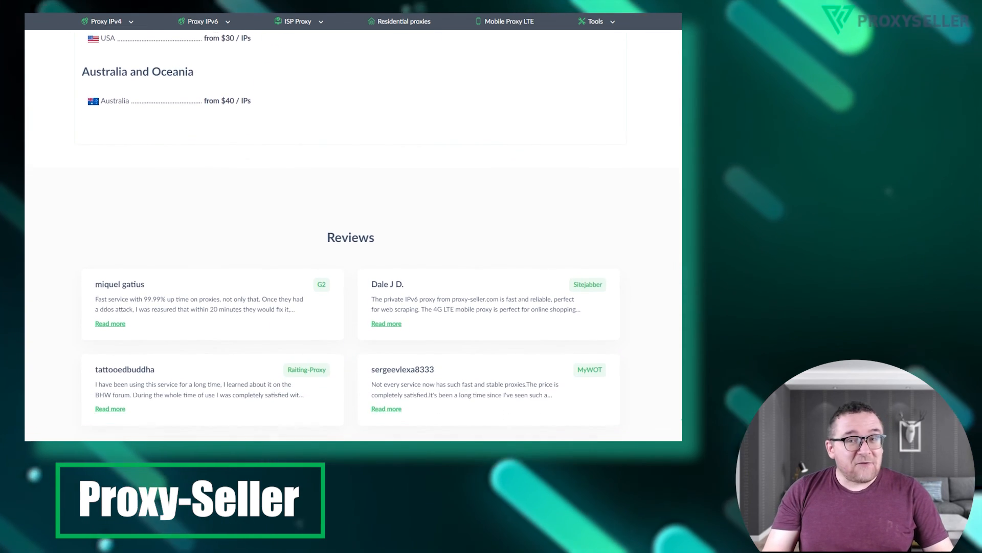
scroll(down, 3)
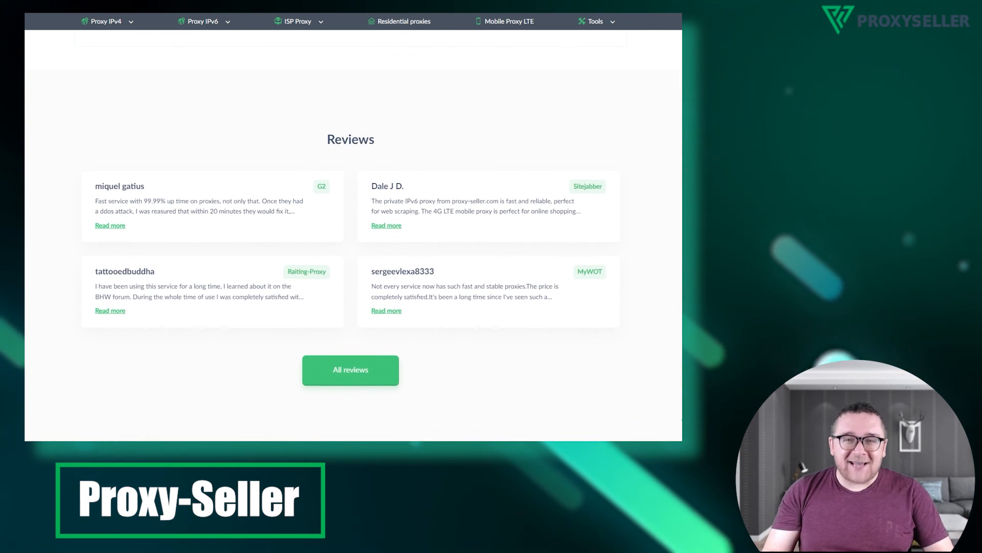